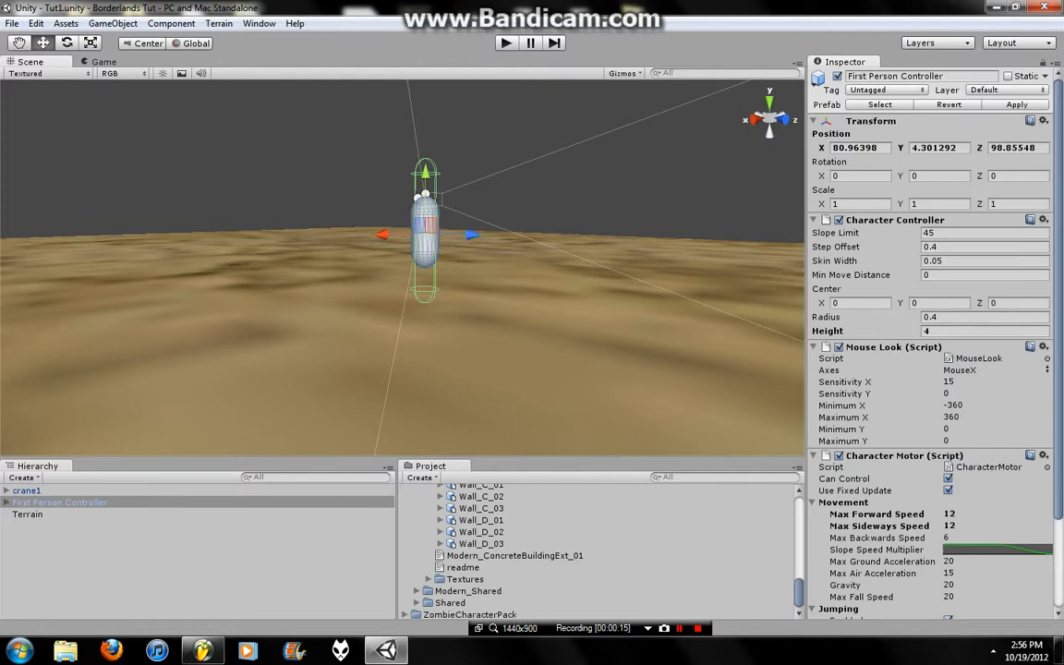
# - Inspect the Terrain and browse the HeightfieldPack assets folder for the woodboard model
pyautogui.click(27, 514)
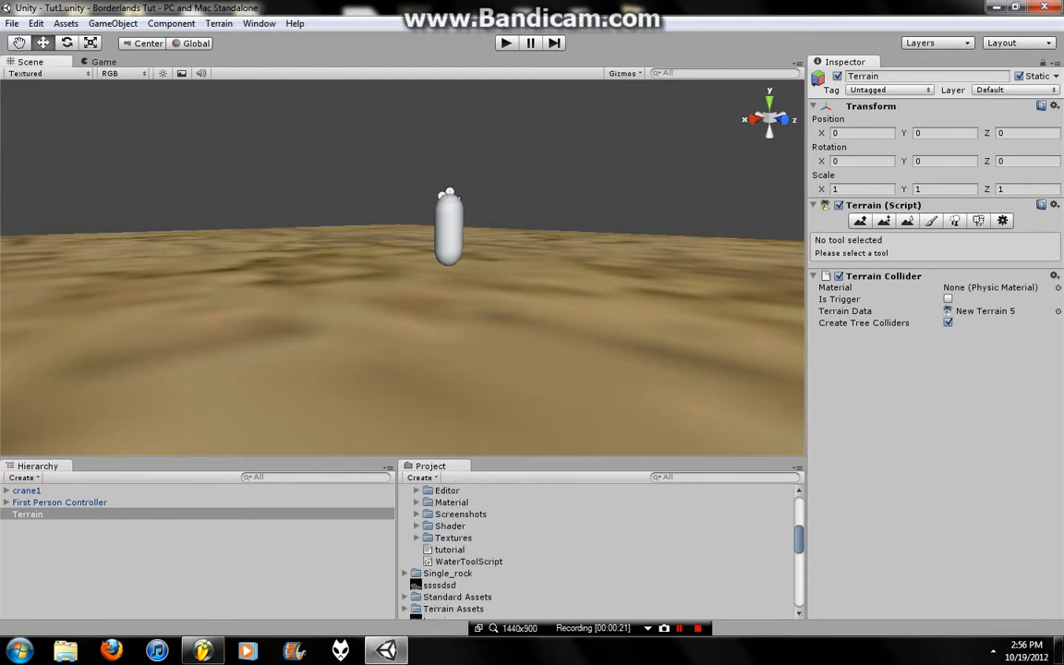
pyautogui.scroll(-3)
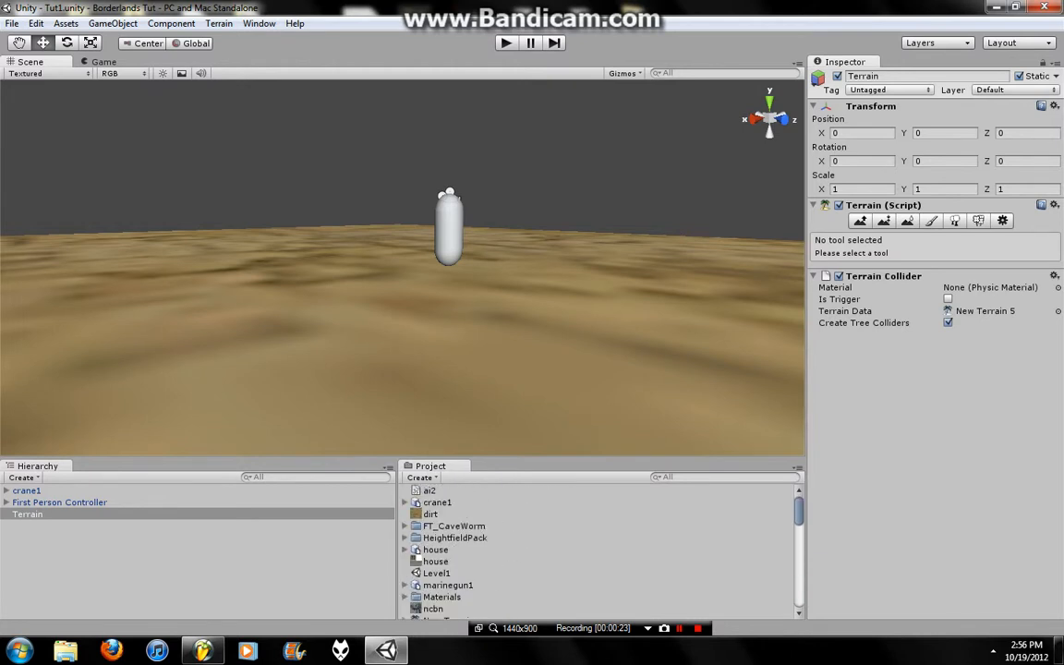
pyautogui.click(65, 23)
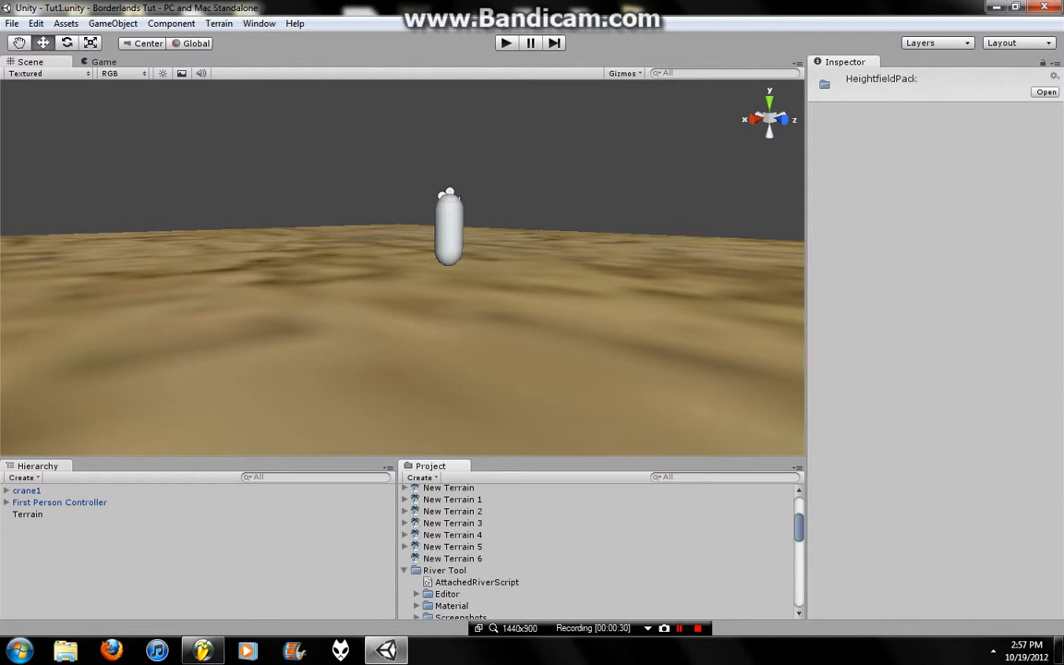
pyautogui.scroll(-3)
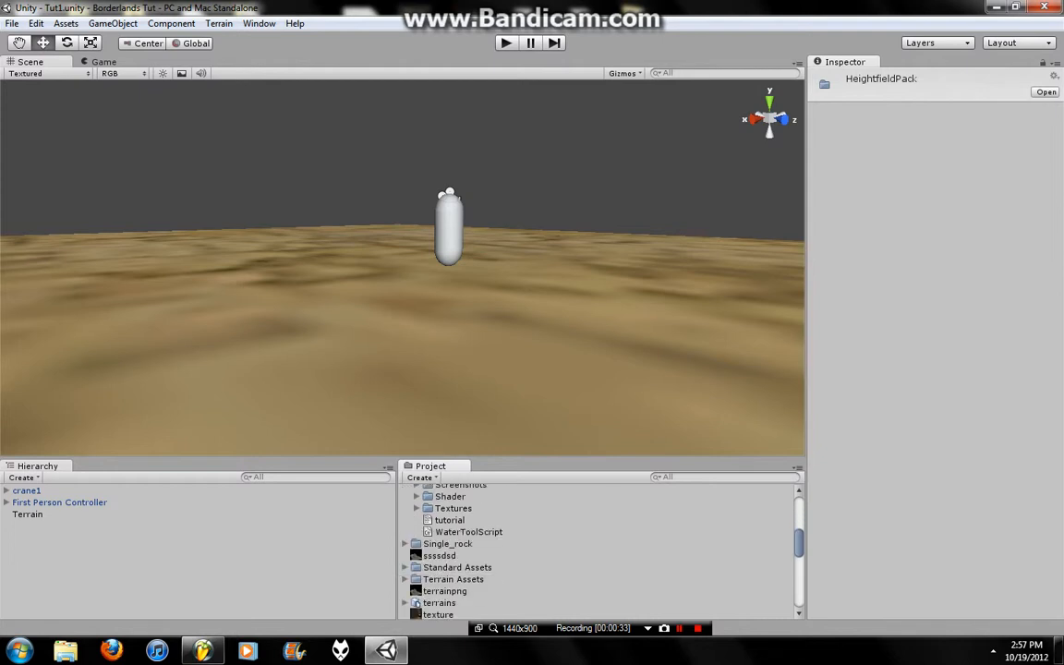
pyautogui.scroll(-3)
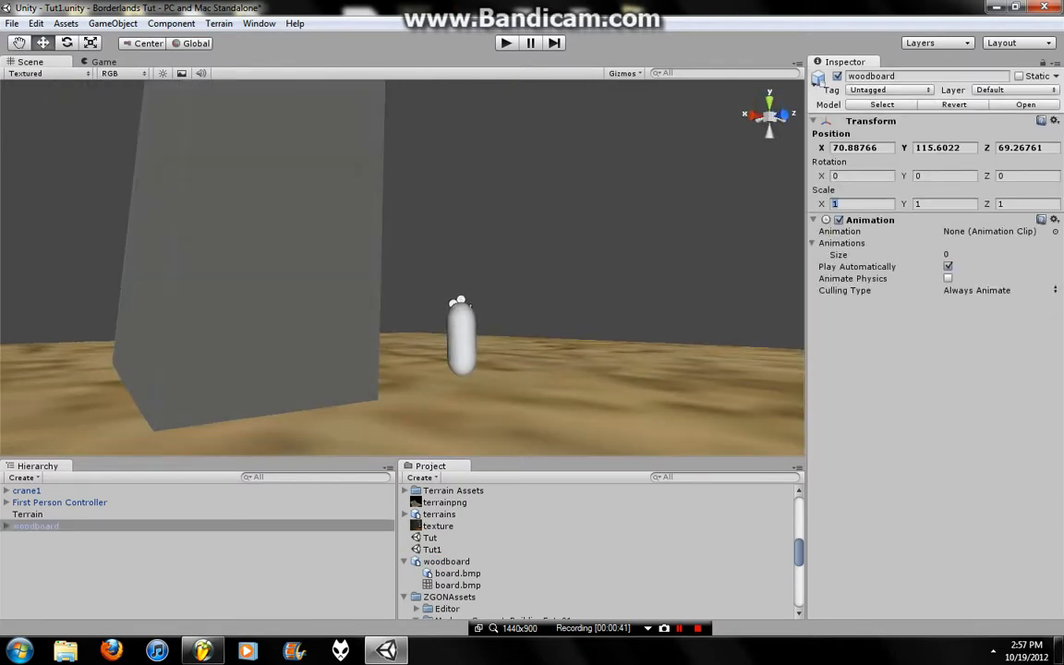
# - Scale the woodboard to 0.1 on X, Y and Z
pyautogui.write('0.1')
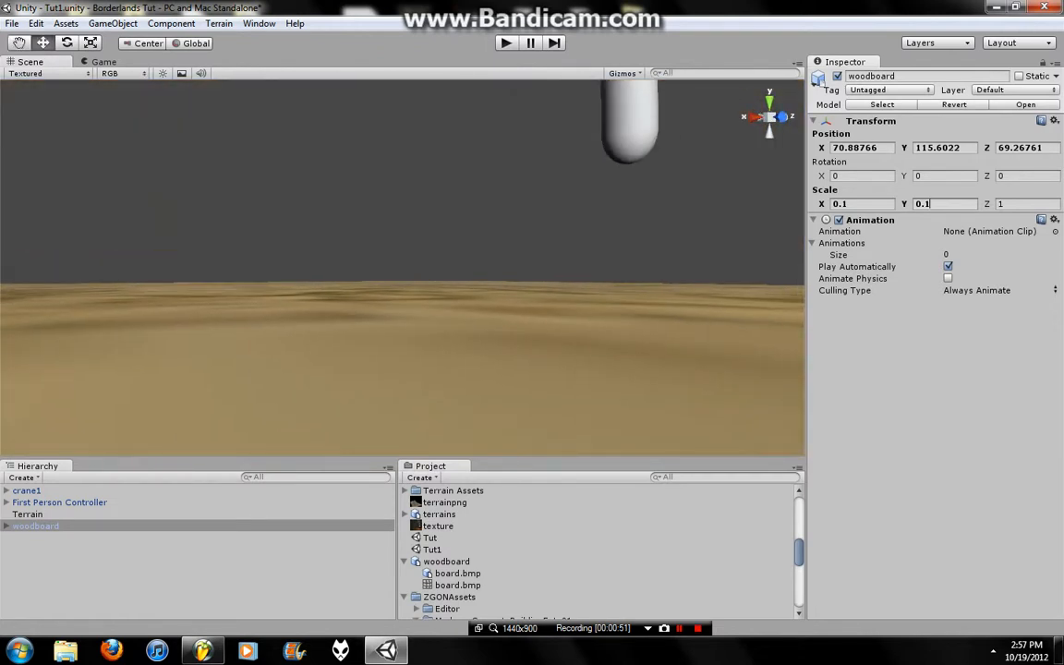
pyautogui.write('0.3')
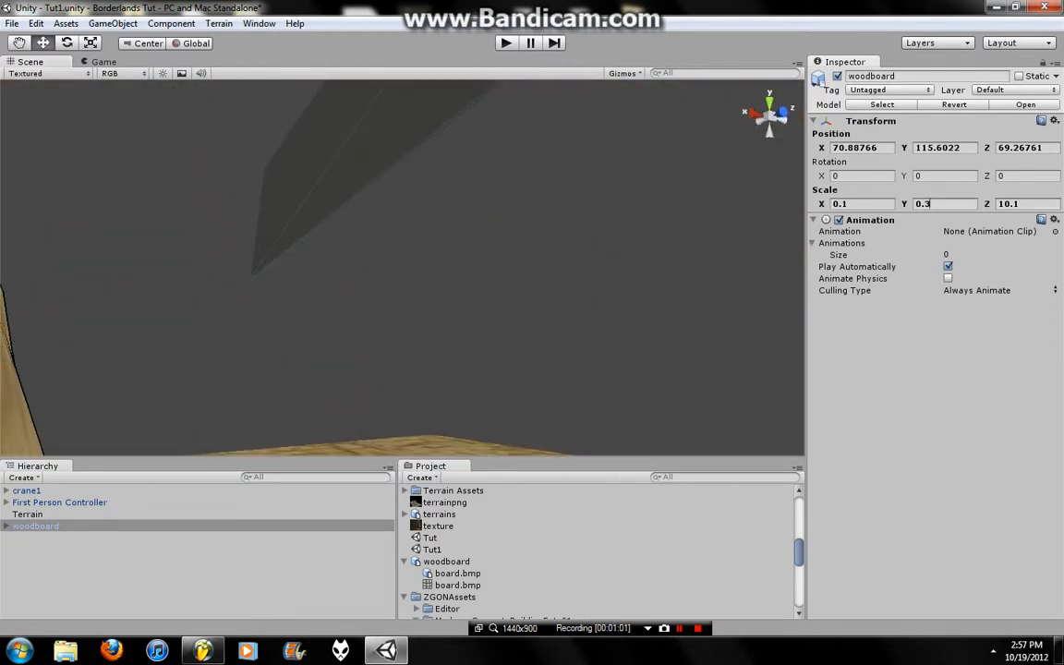
pyautogui.write('0.1')
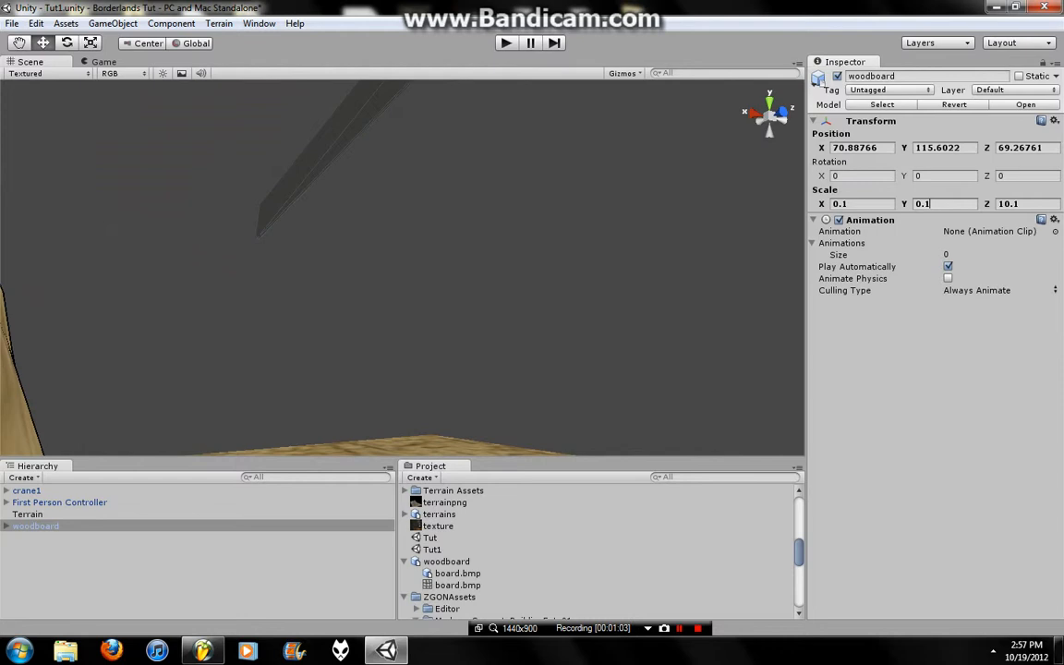
pyautogui.click(1016, 203)
pyautogui.write('0.1')
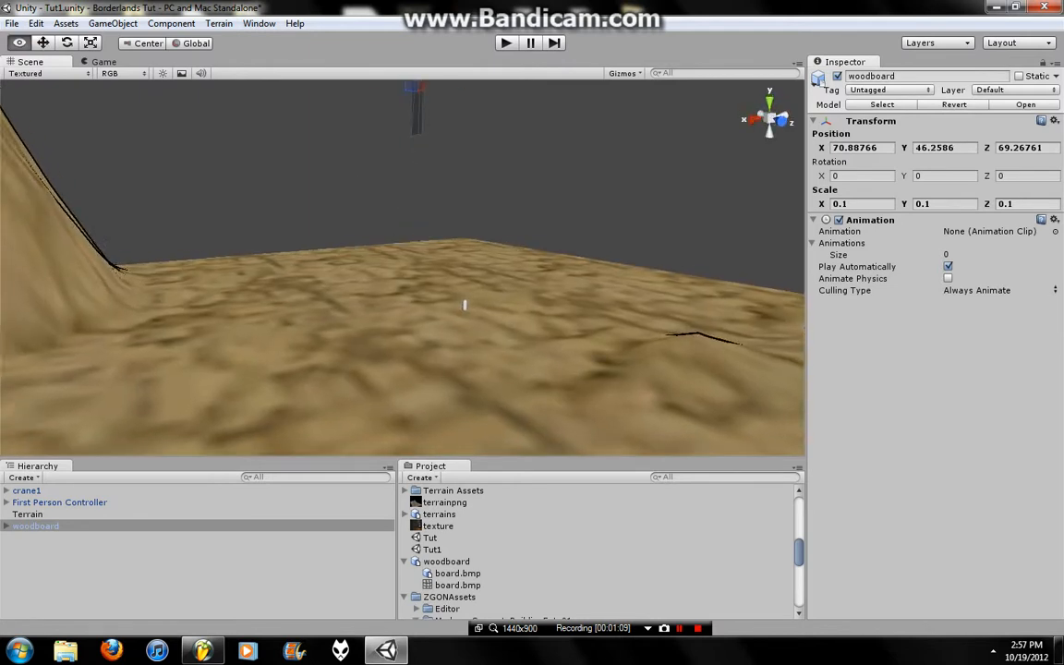
# - Add a Rigidbody and a Box Collider to the woodboard from the Physics components
pyautogui.click(112, 23)
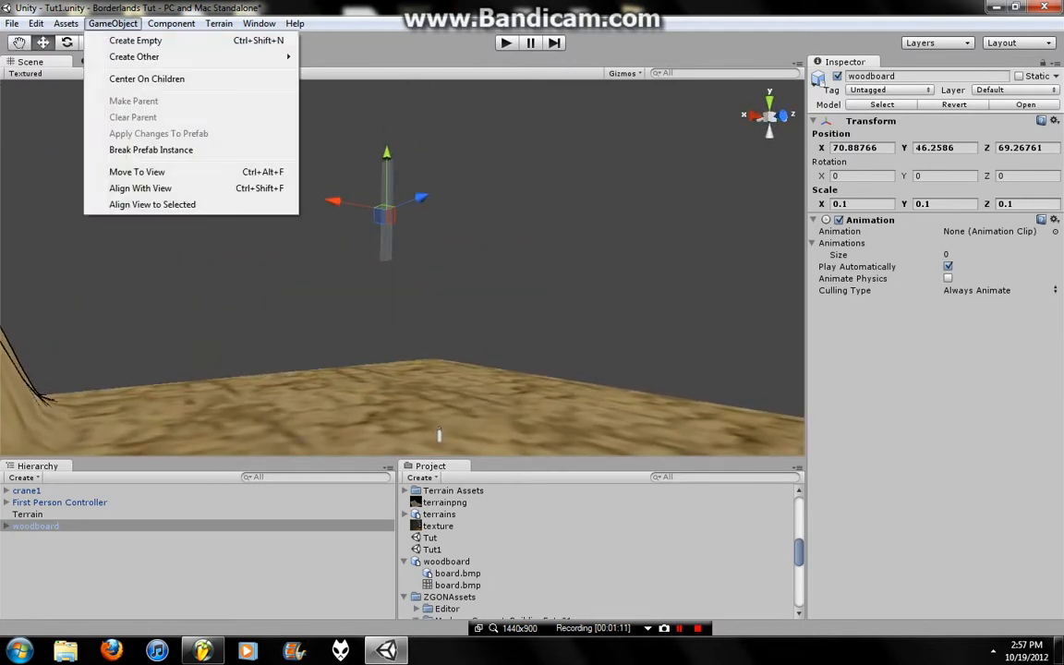
pyautogui.click(171, 23)
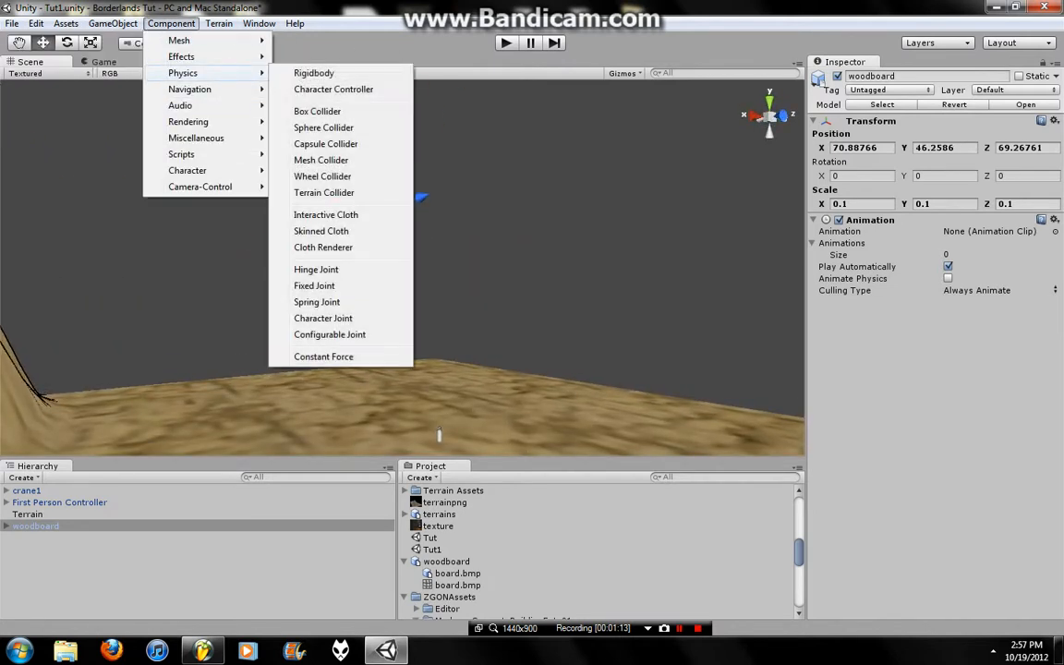
pyautogui.click(313, 72)
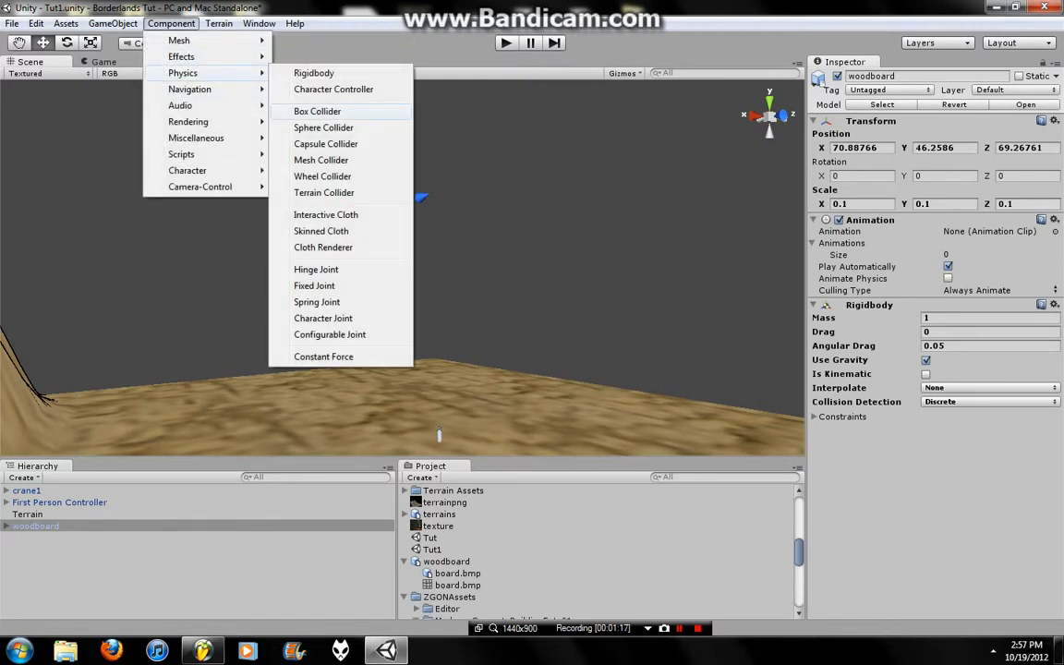
pyautogui.click(317, 111)
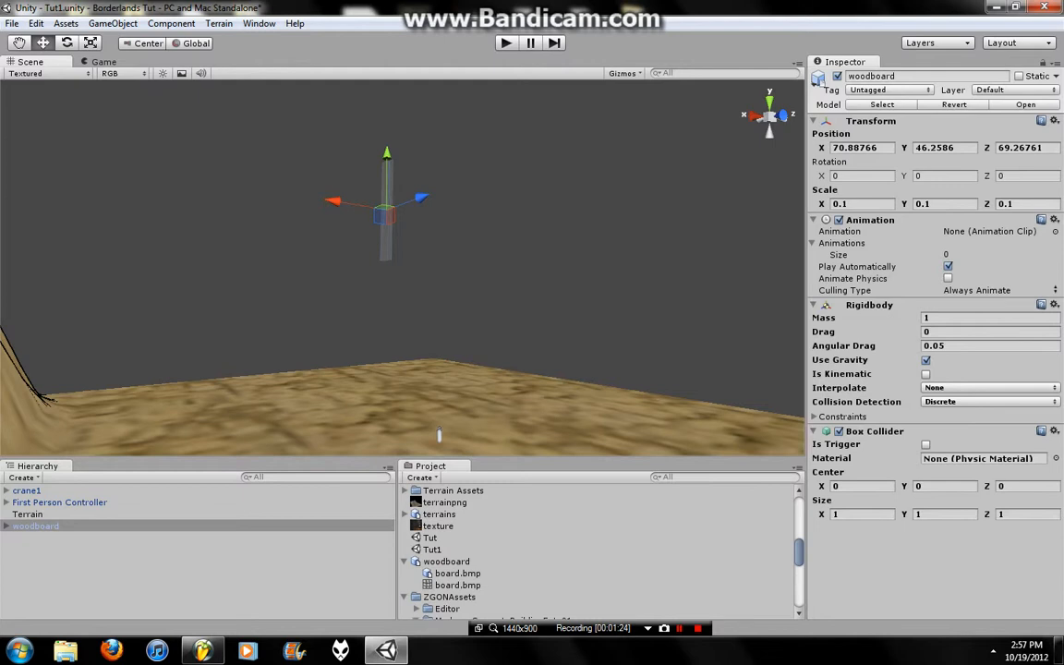
# - Remove the Box Collider and use a convex Mesh Collider with the board.bmp mesh
pyautogui.click(1055, 430)
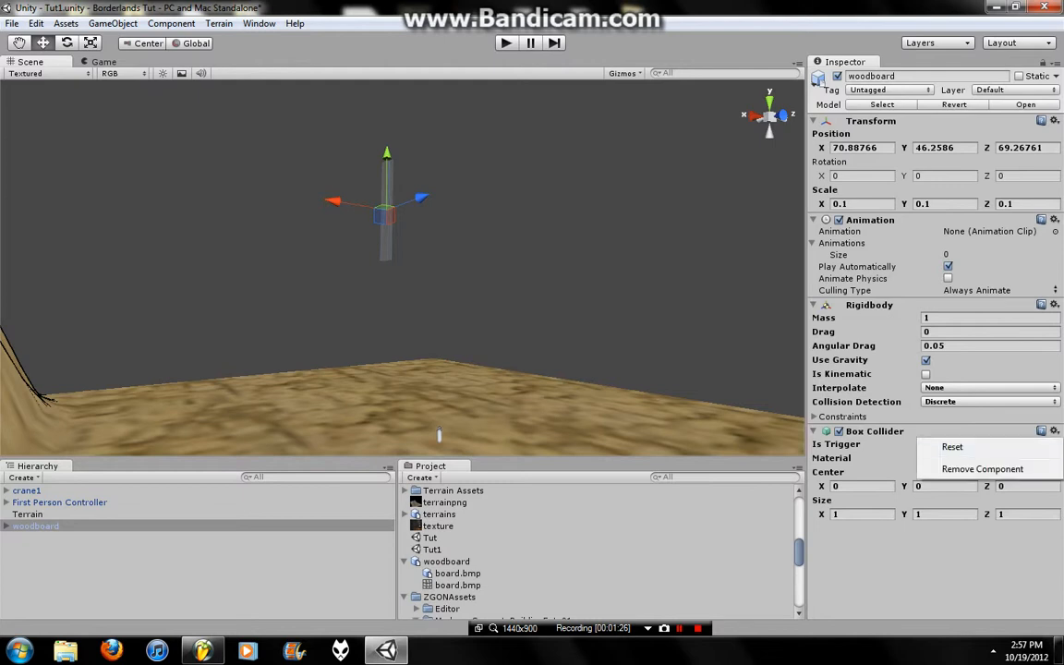
pyautogui.click(171, 24)
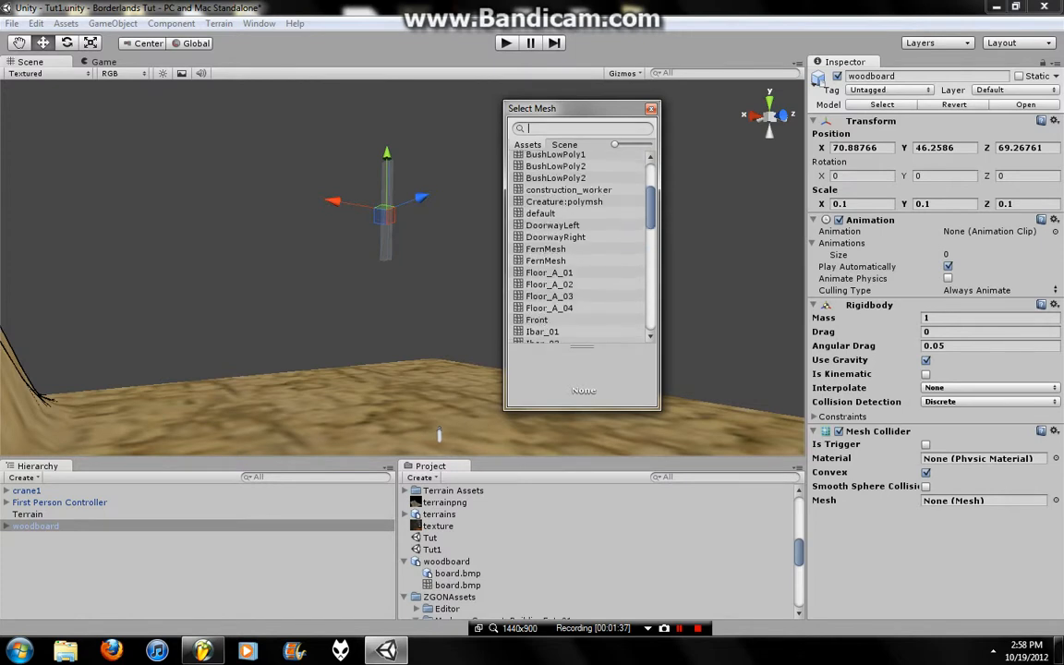
pyautogui.click(538, 183)
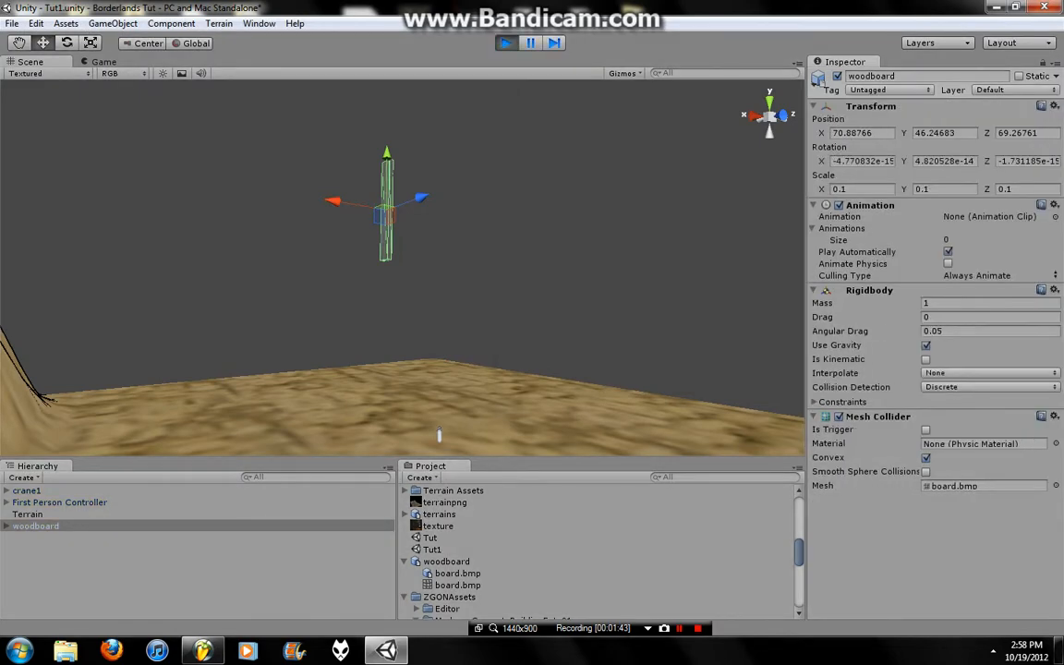
pyautogui.click(104, 61)
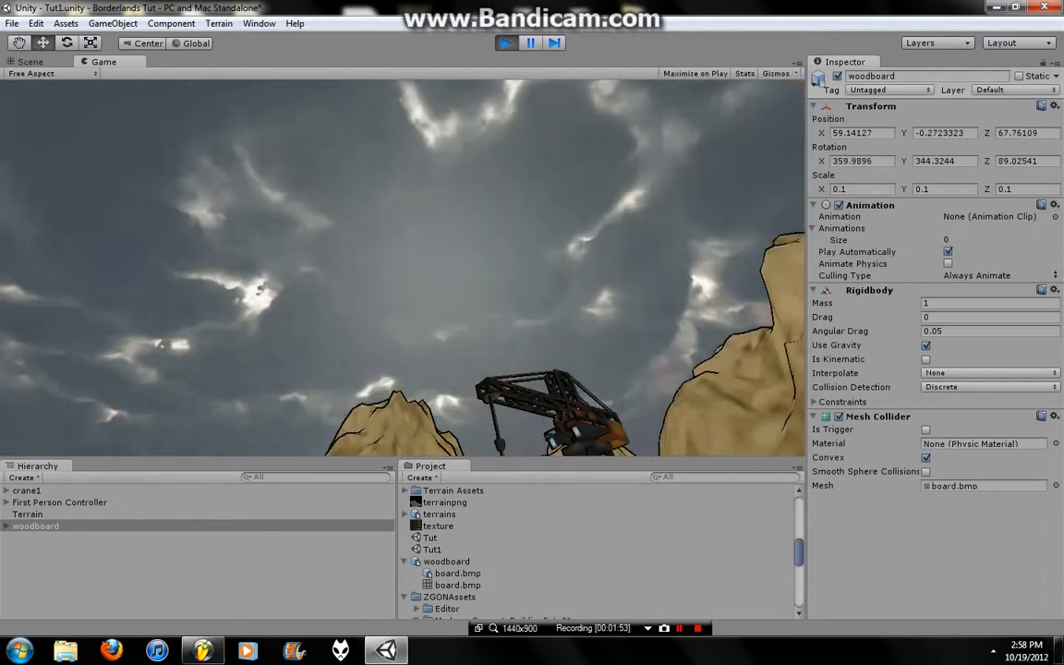
pyautogui.click(31, 62)
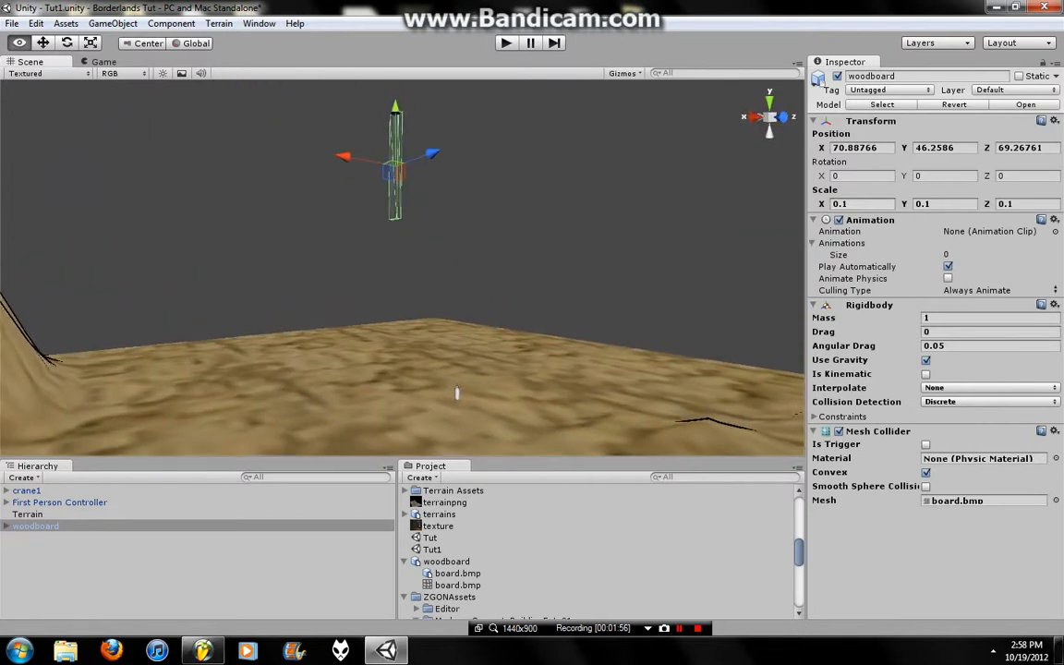
# - Shrink the woodboard's X, Y and Z scale to 0.02, then reselect woodboard
pyautogui.click(841, 203)
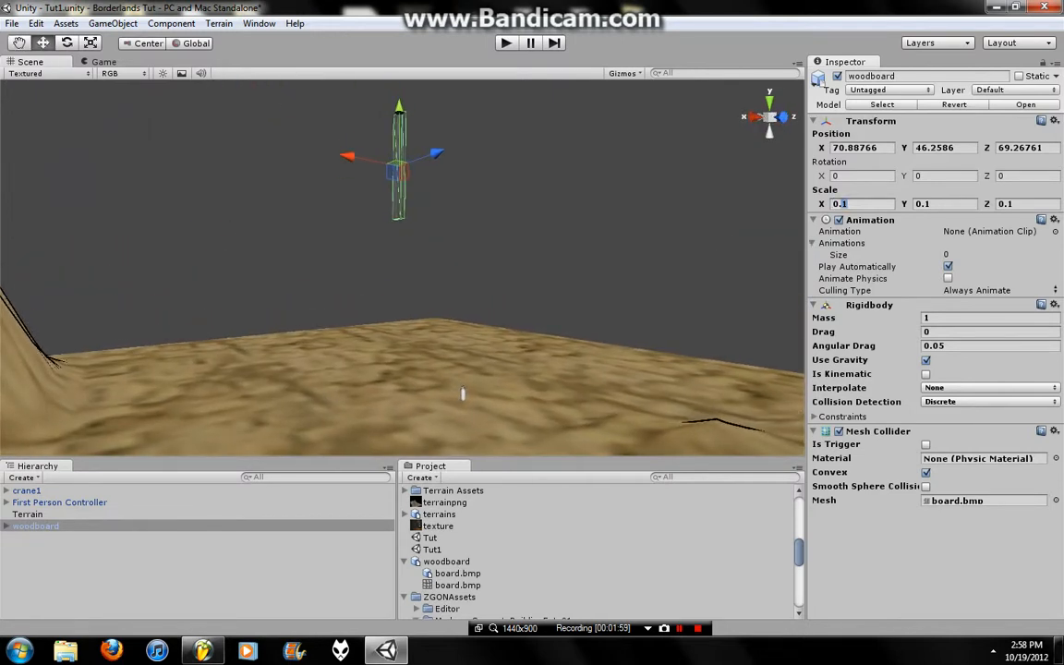
pyautogui.write('0.05')
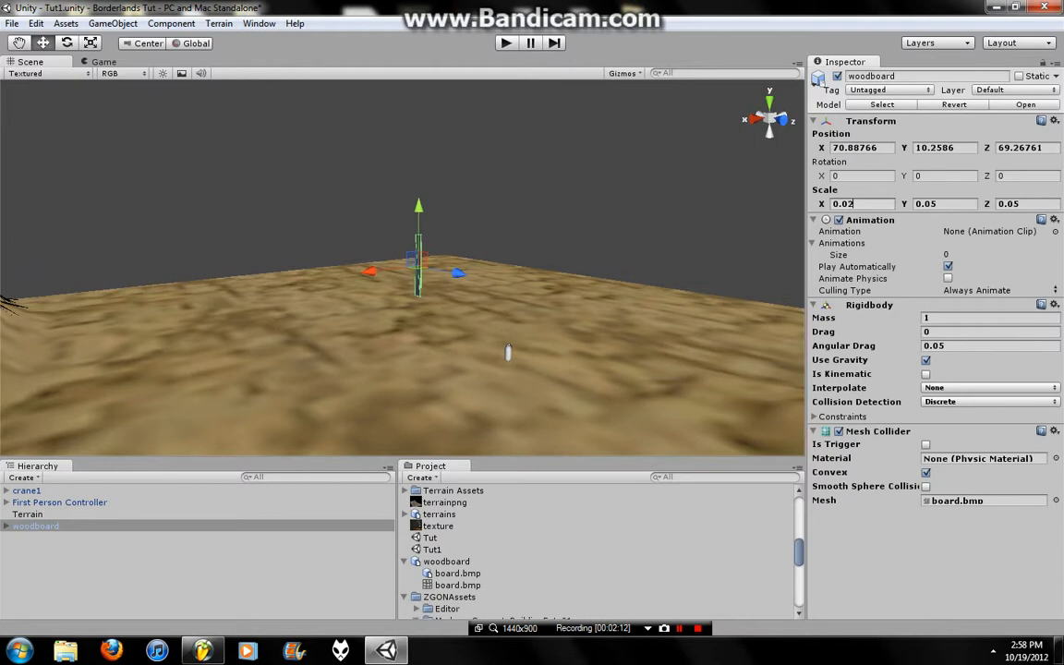
pyautogui.write('0.02')
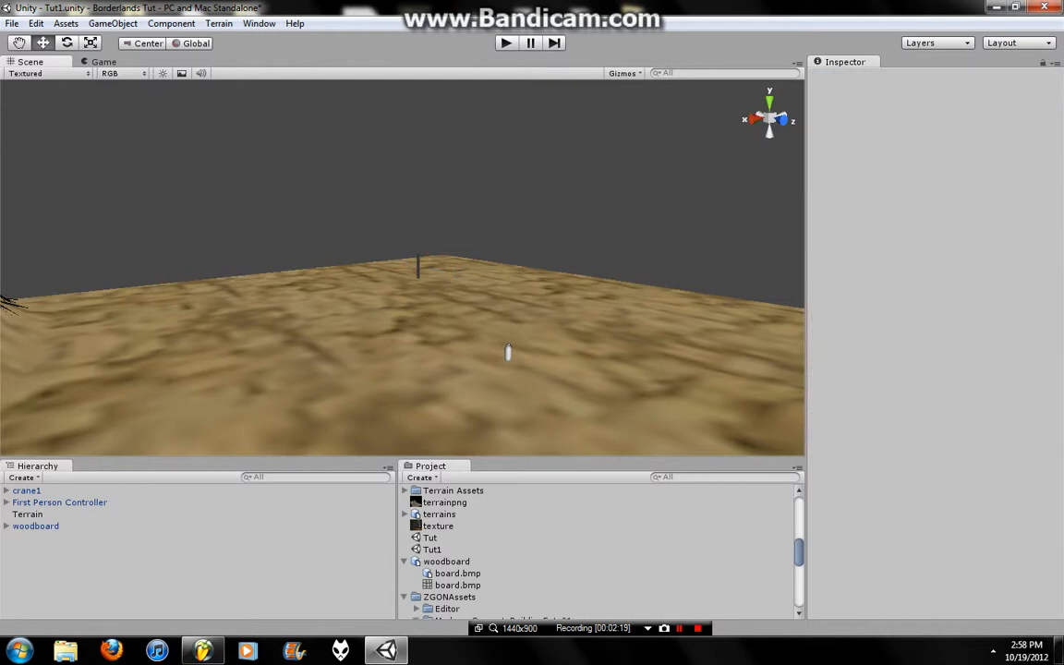
pyautogui.click(36, 526)
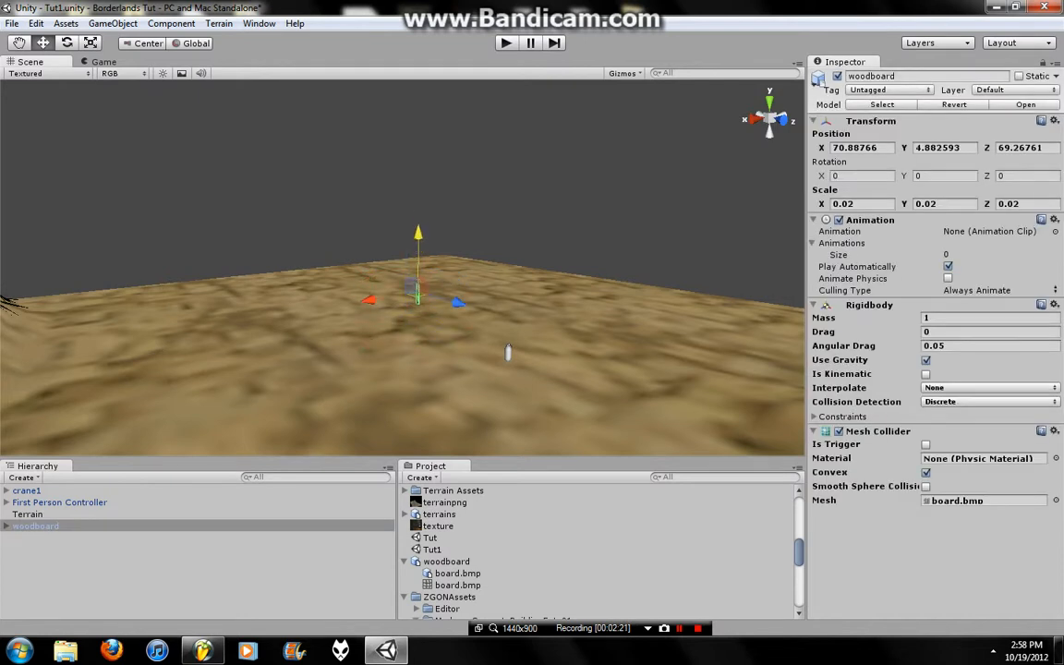
# - Switch the board mesh's material to the Toon/Basic Outline shader
pyautogui.click(46, 537)
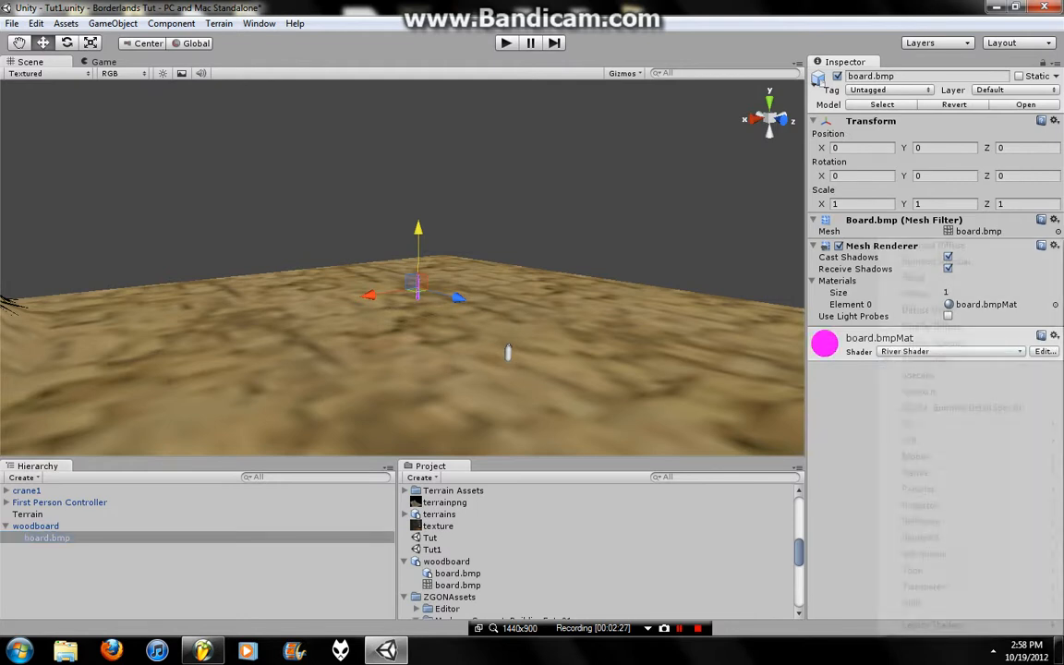
pyautogui.click(950, 351)
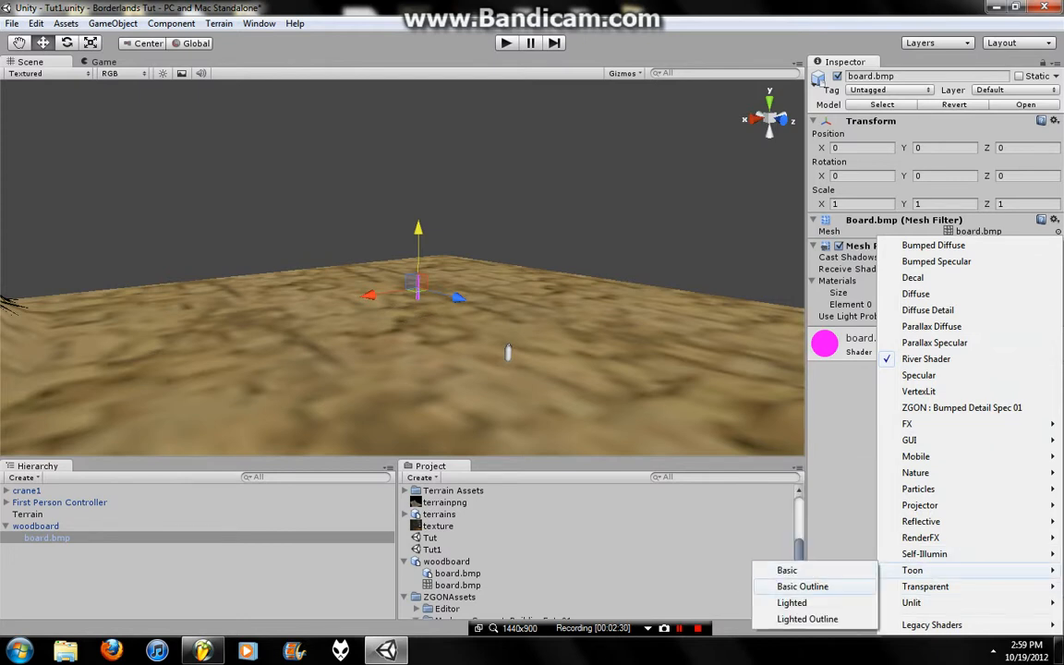
pyautogui.click(803, 586)
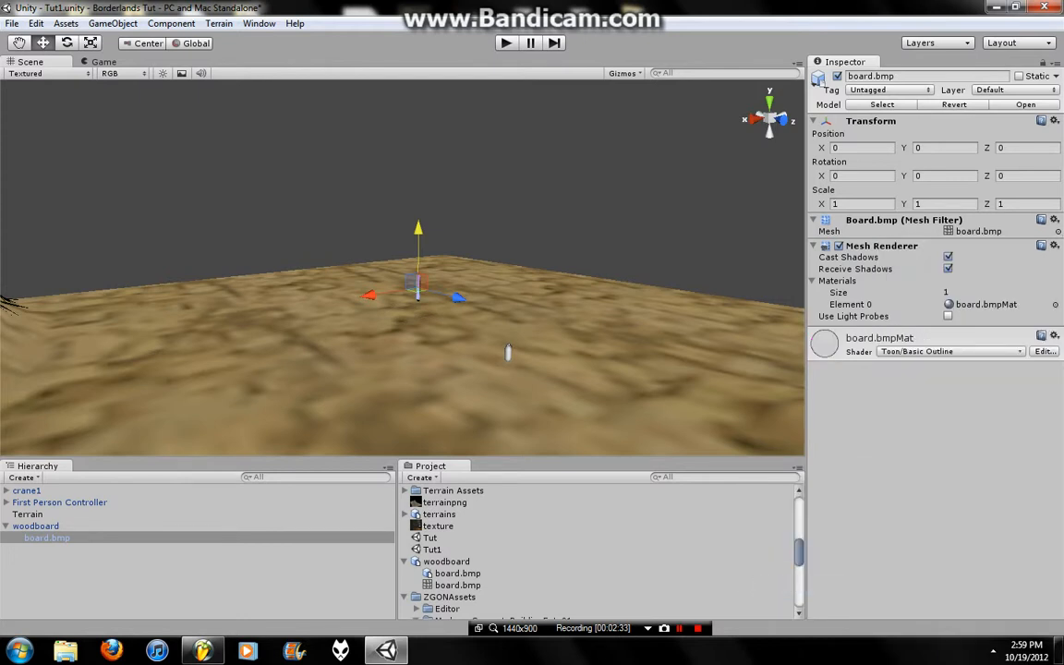
# - Reassign board.bmpMat as the board's material and import the wod wood texture
pyautogui.click(948, 304)
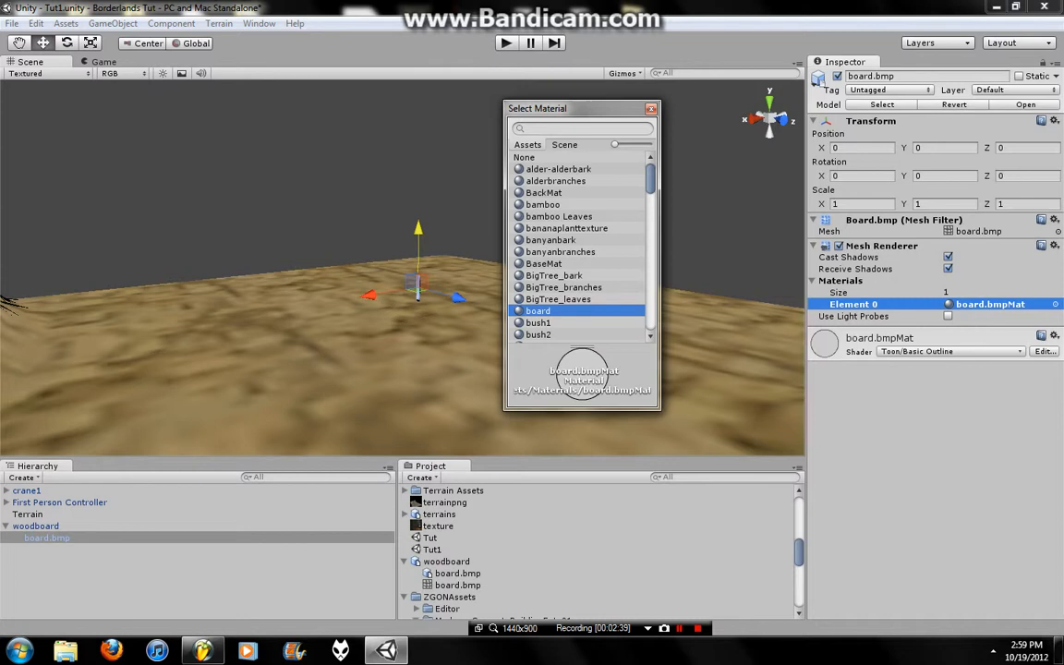
pyautogui.scroll(-3)
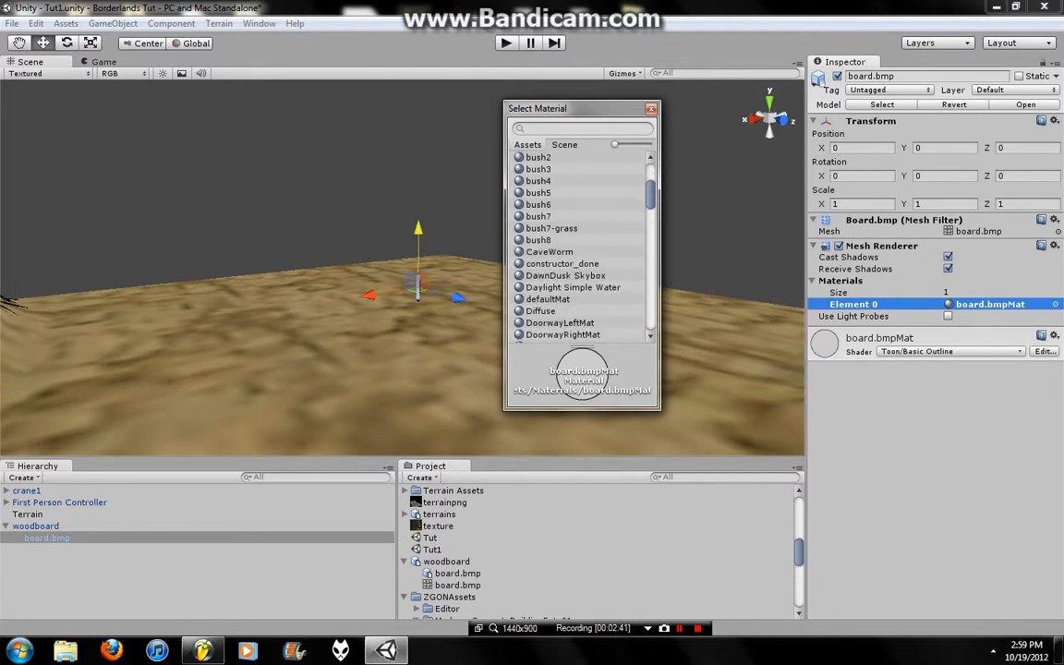
pyautogui.click(651, 108)
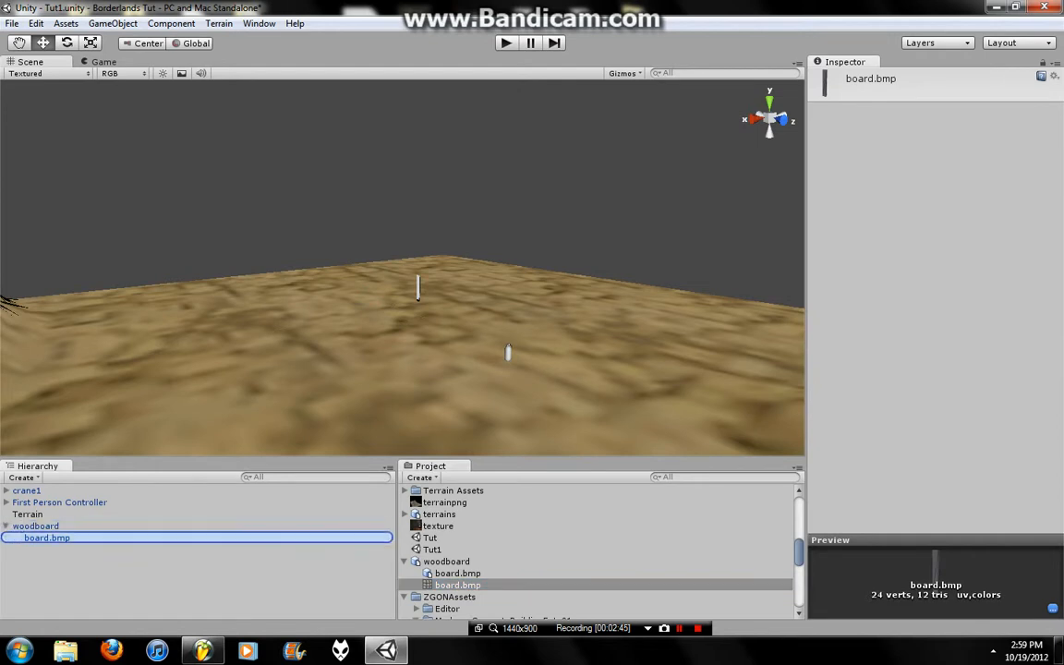
pyautogui.click(35, 525)
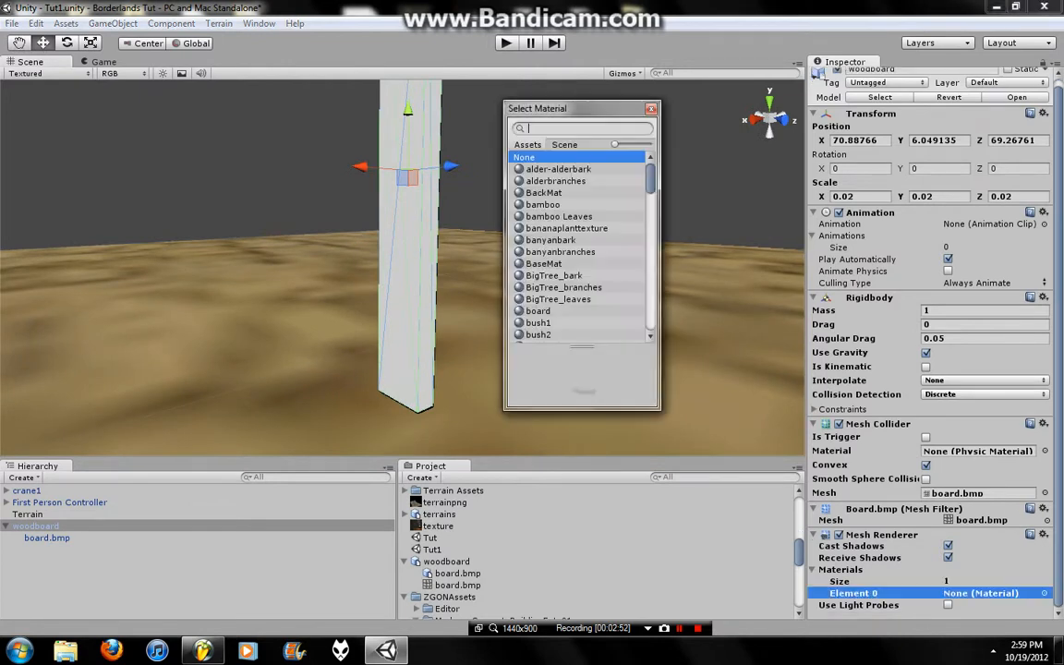
pyautogui.click(538, 322)
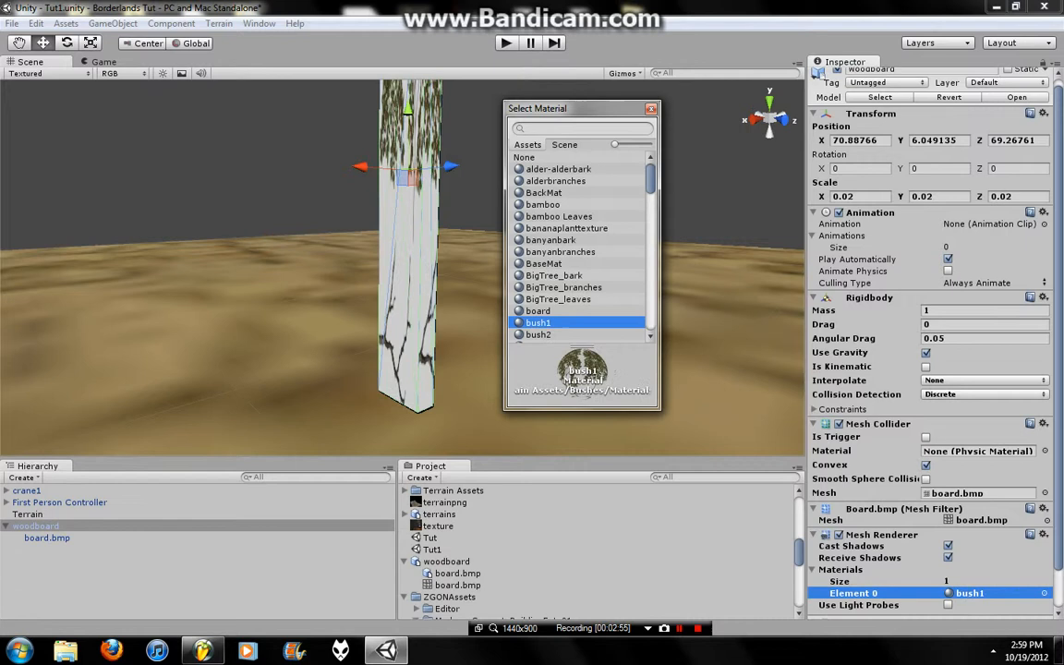
pyautogui.click(538, 310)
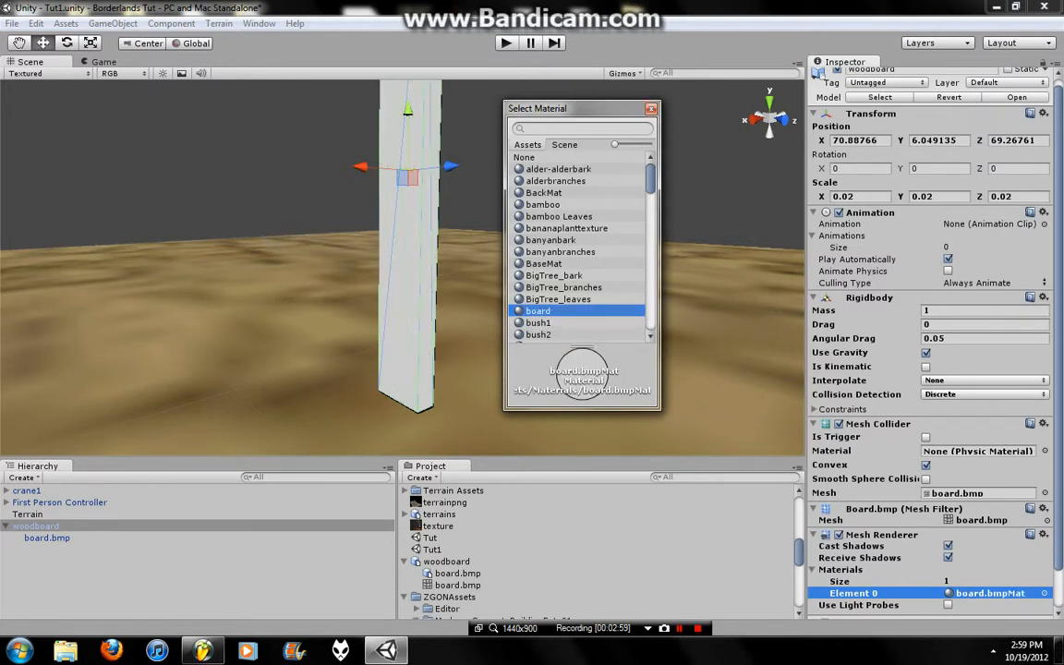
pyautogui.scroll(-3)
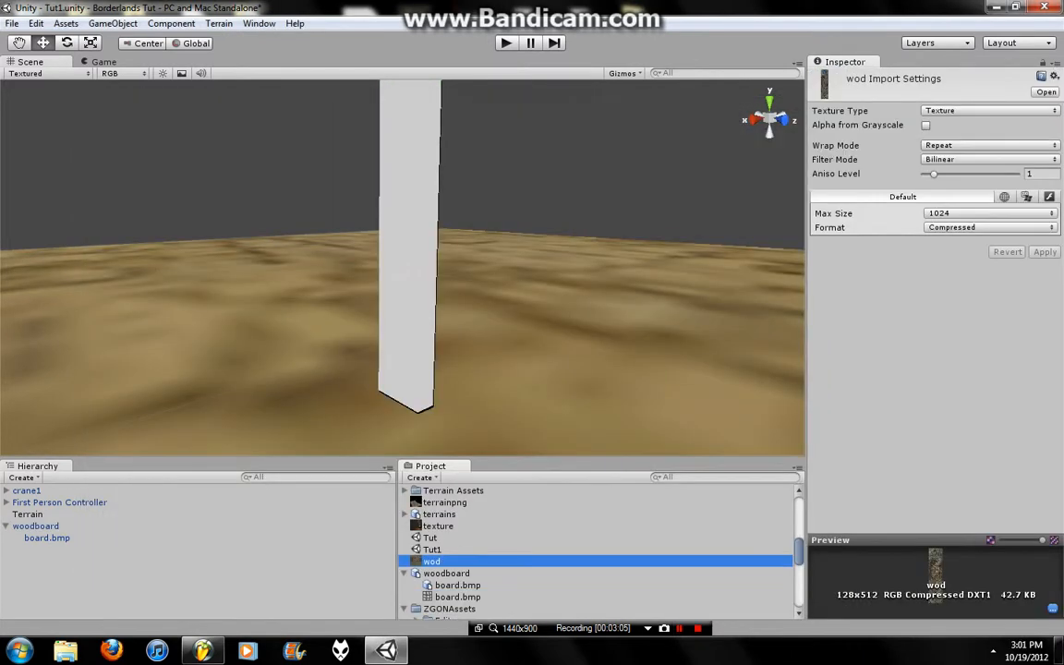
# - Apply the wod texture to the board and check its Toon/Basic Outline renderer material
pyautogui.click(36, 526)
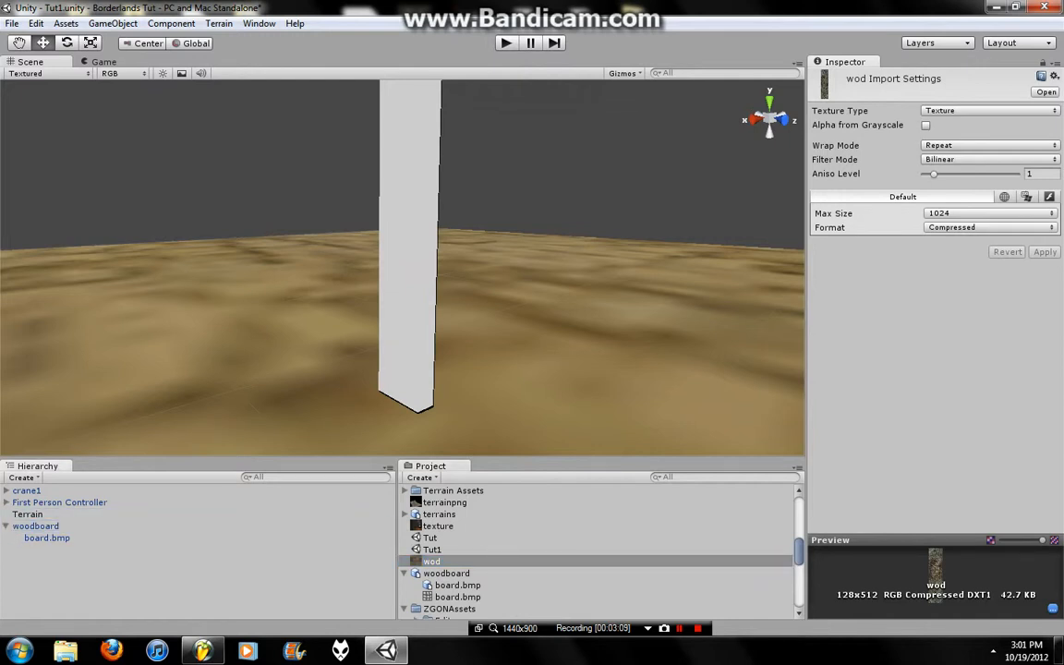
pyautogui.click(47, 537)
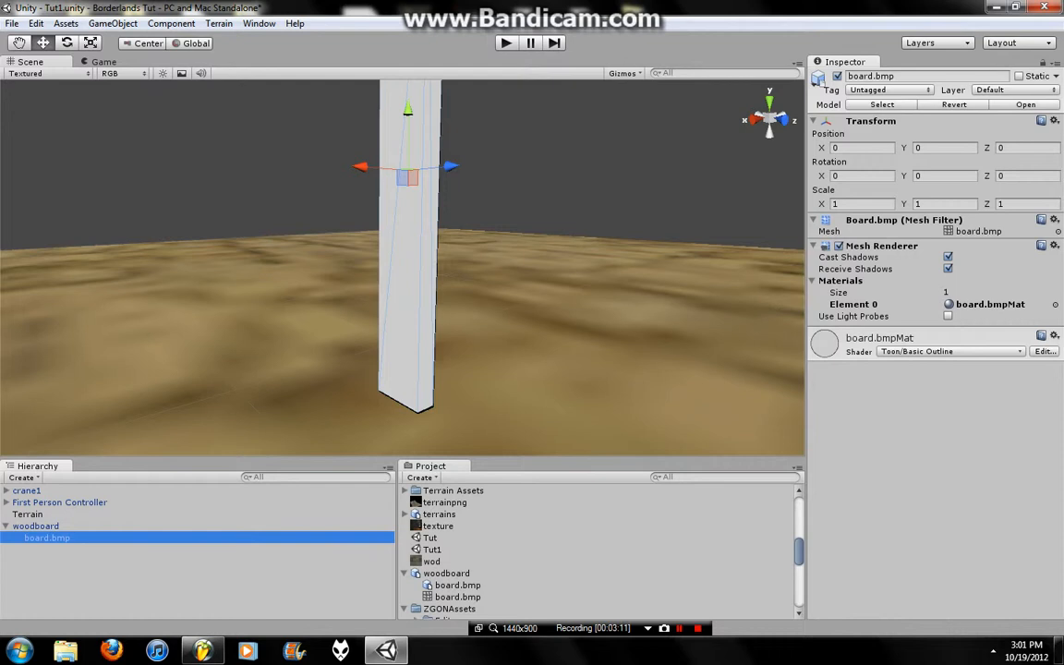
pyautogui.click(36, 525)
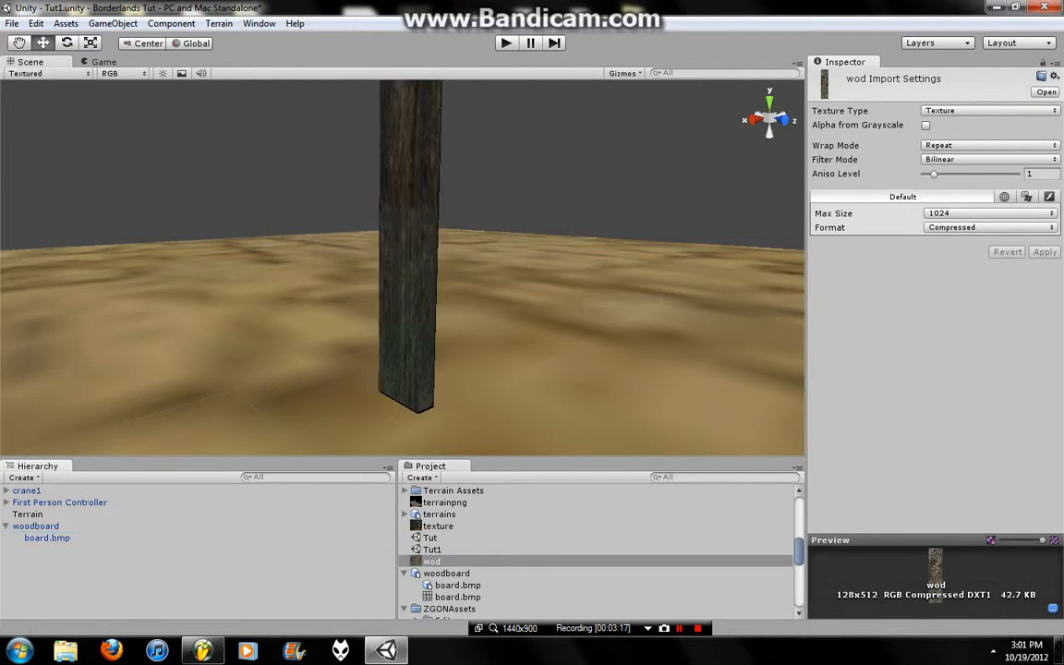
pyautogui.click(47, 538)
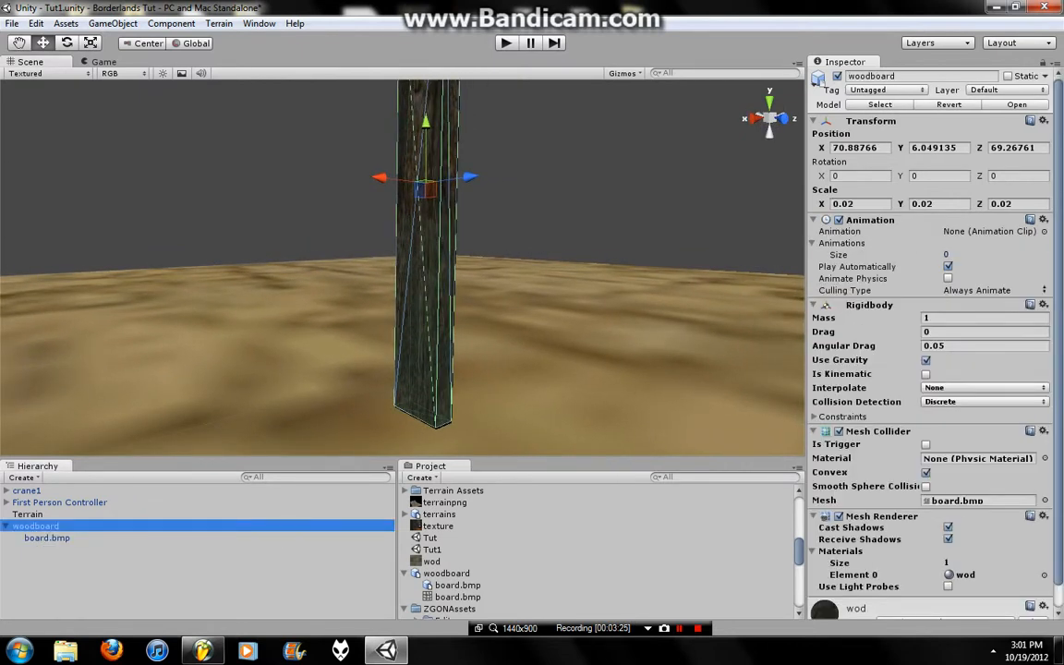
pyautogui.scroll(-3)
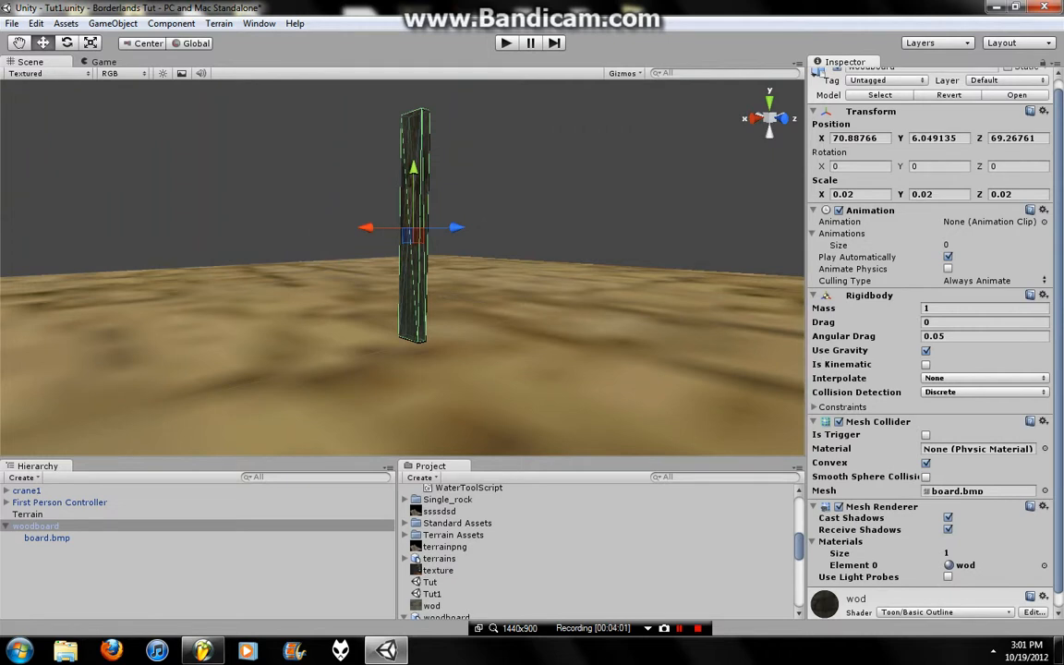
# - Attach the Drag Rigidbody script to woodboard, keeping spring 50, damper 5, drag 10
pyautogui.click(171, 23)
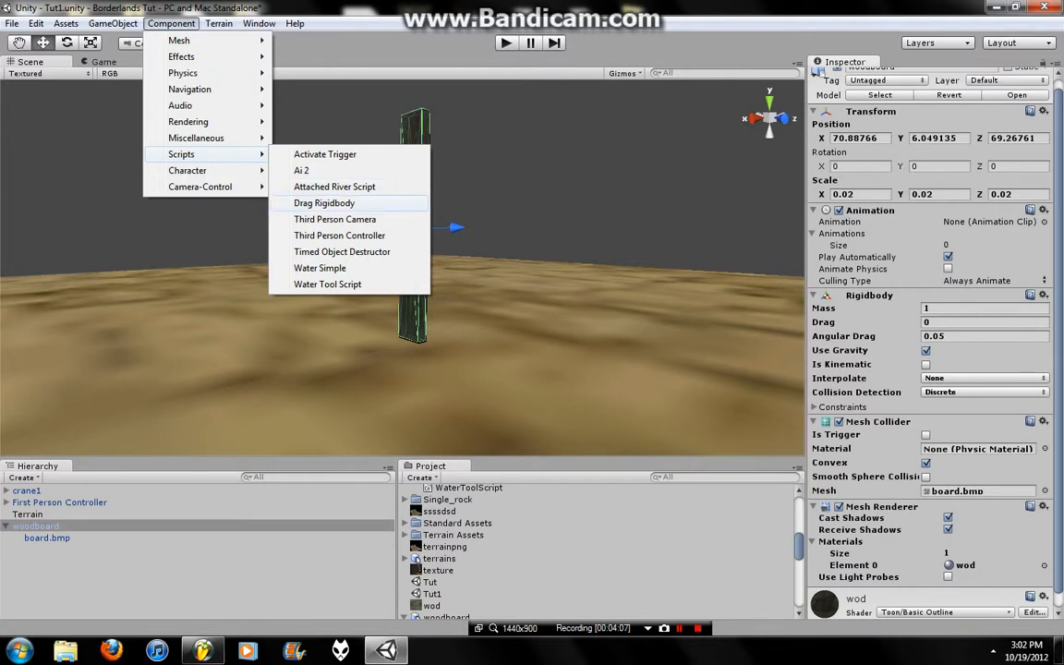
pyautogui.click(323, 202)
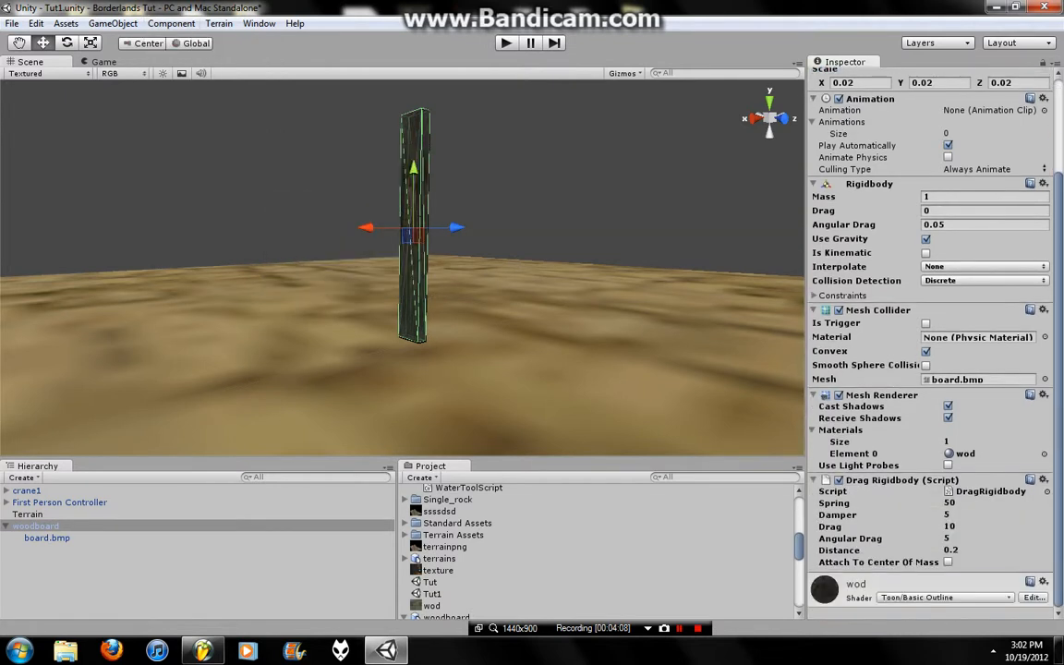